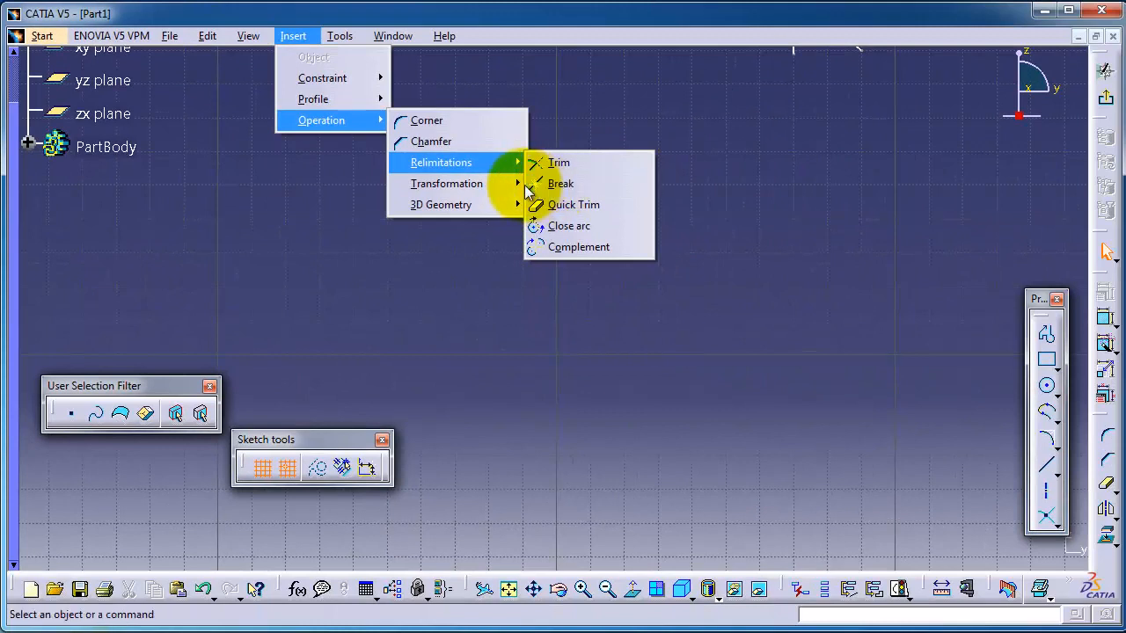
{"action": "mouse_move", "coordinate": [561, 183]}
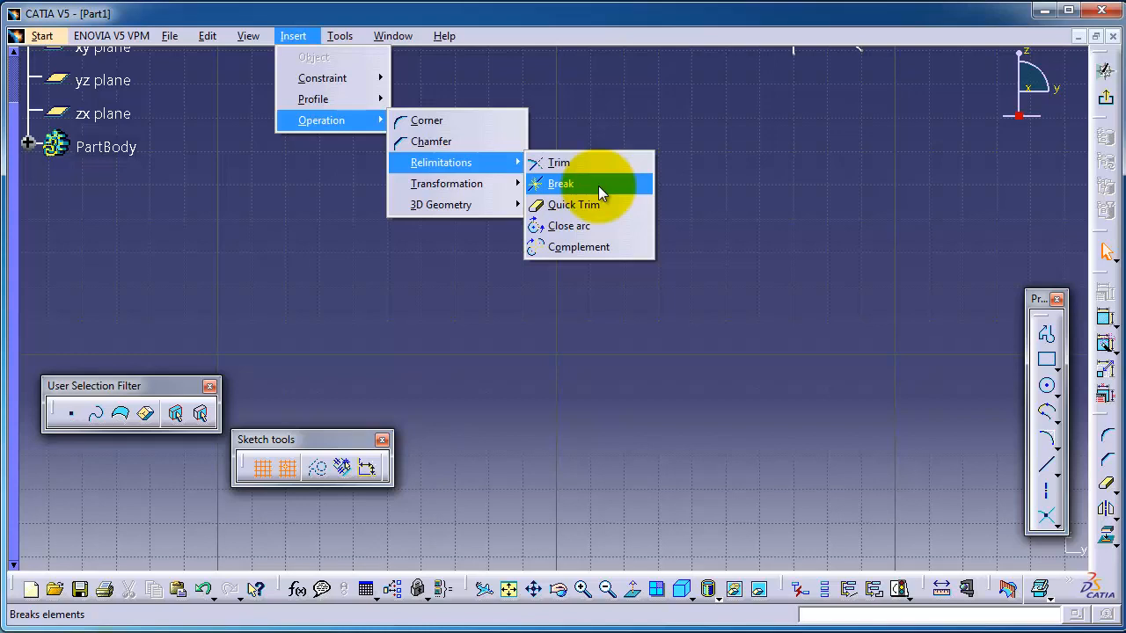
{"action": "mouse_move", "coordinate": [598, 192]}
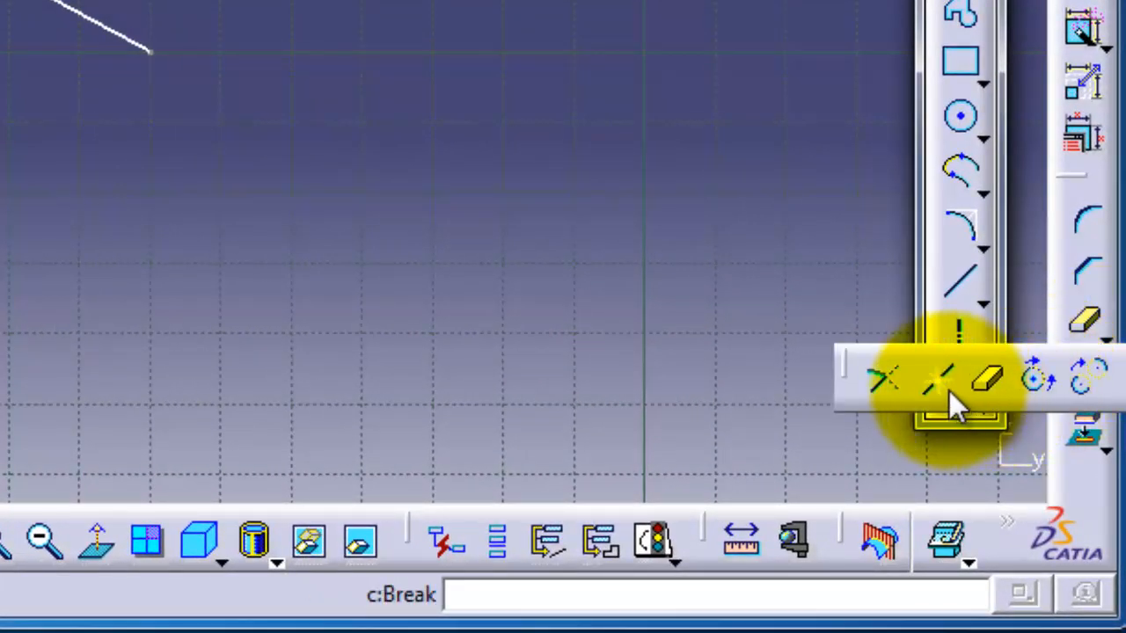
{"action": "mouse_move", "coordinate": [941, 387]}
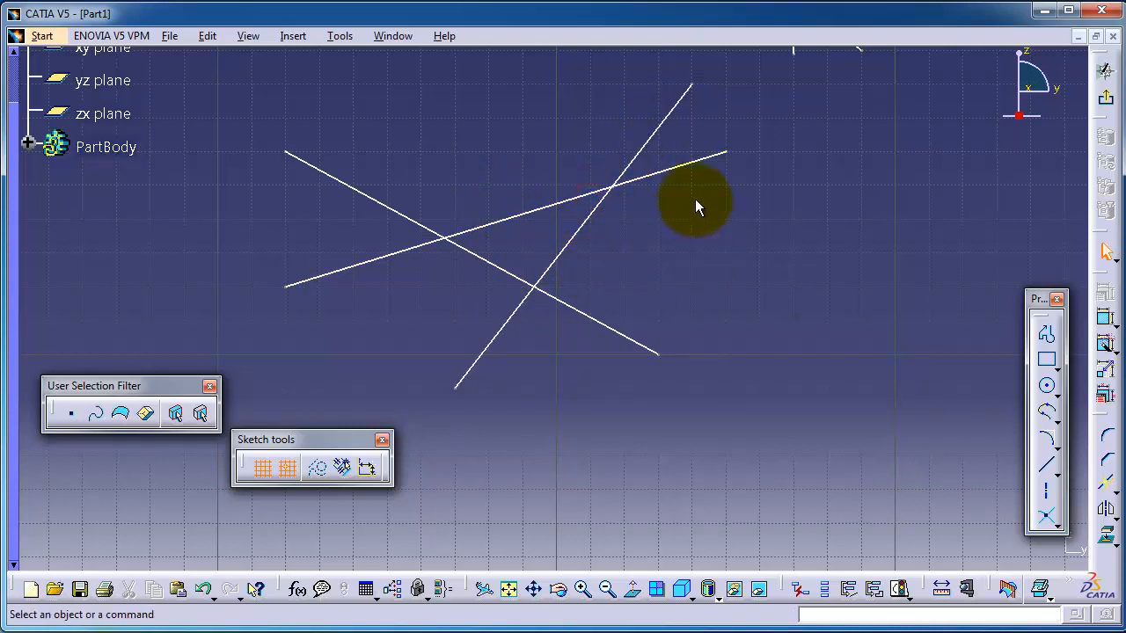
- Start Break and pick the steep rising line to split at the shallow line
{"action": "left_click", "coordinate": [638, 150]}
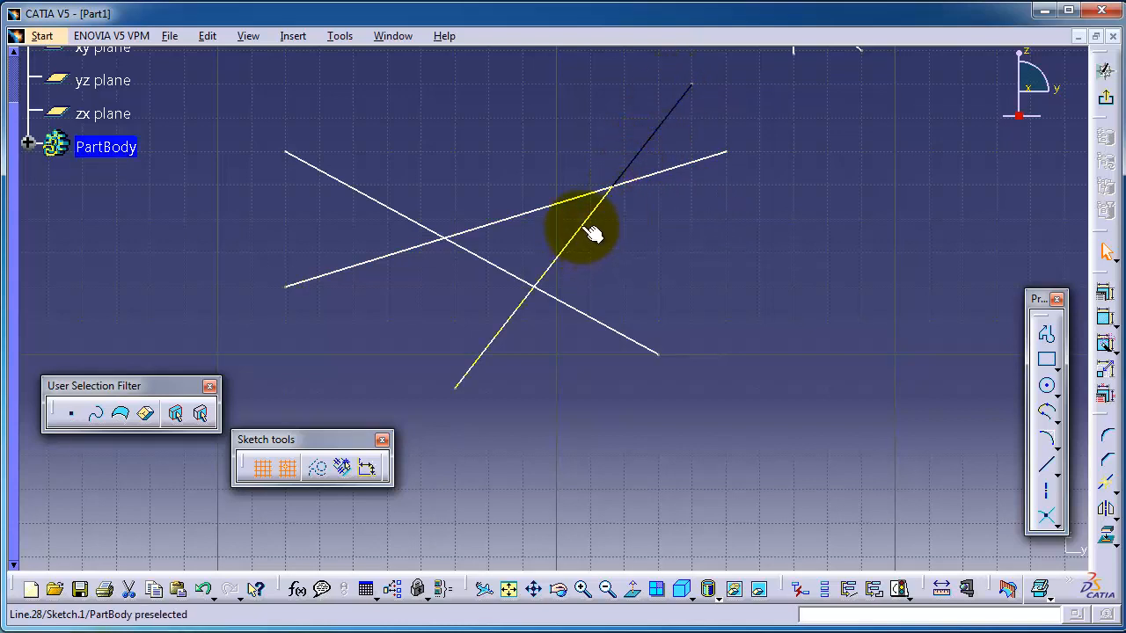
{"action": "left_click", "coordinate": [594, 233]}
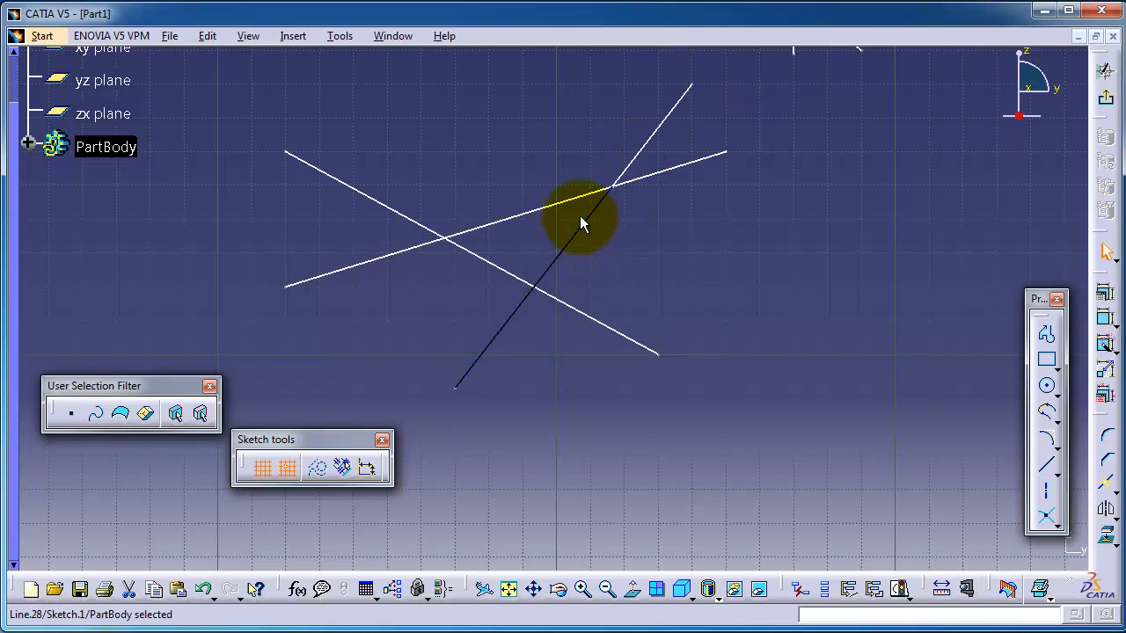
{"action": "mouse_move", "coordinate": [647, 180]}
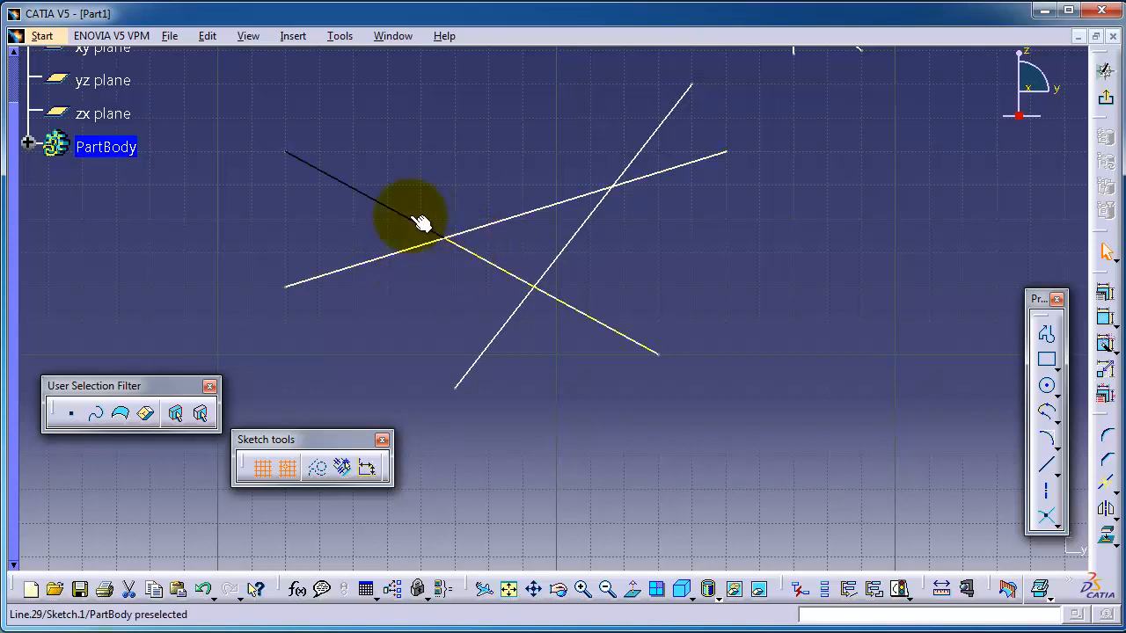
- Pick the descending line to break it where it crosses the shallow line
{"action": "left_click", "coordinate": [475, 238]}
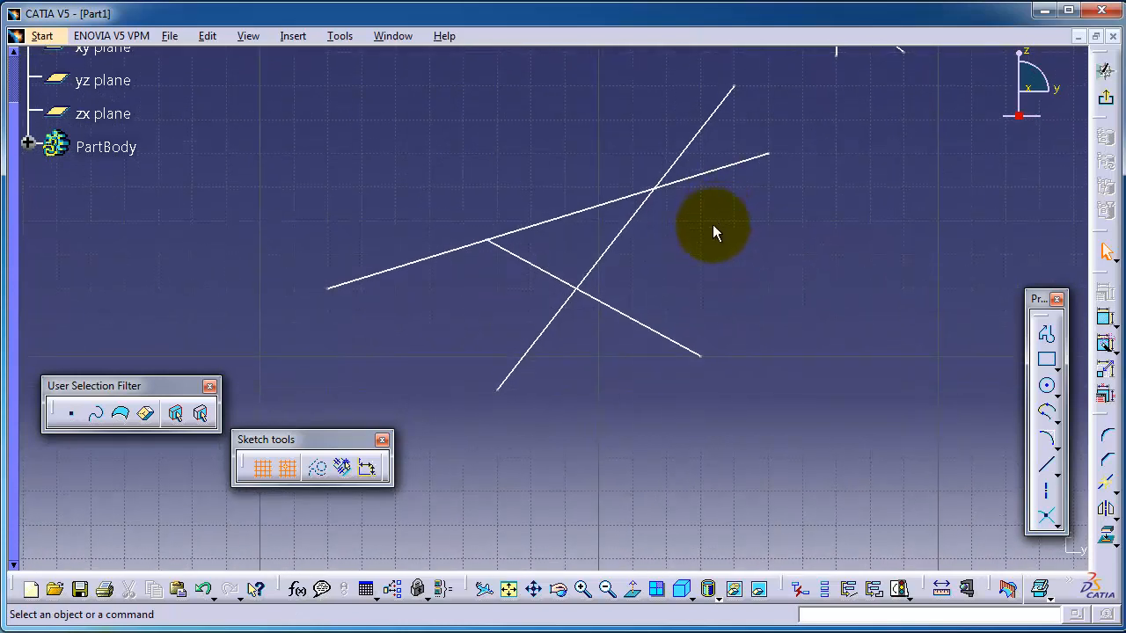
{"action": "mouse_move", "coordinate": [704, 420]}
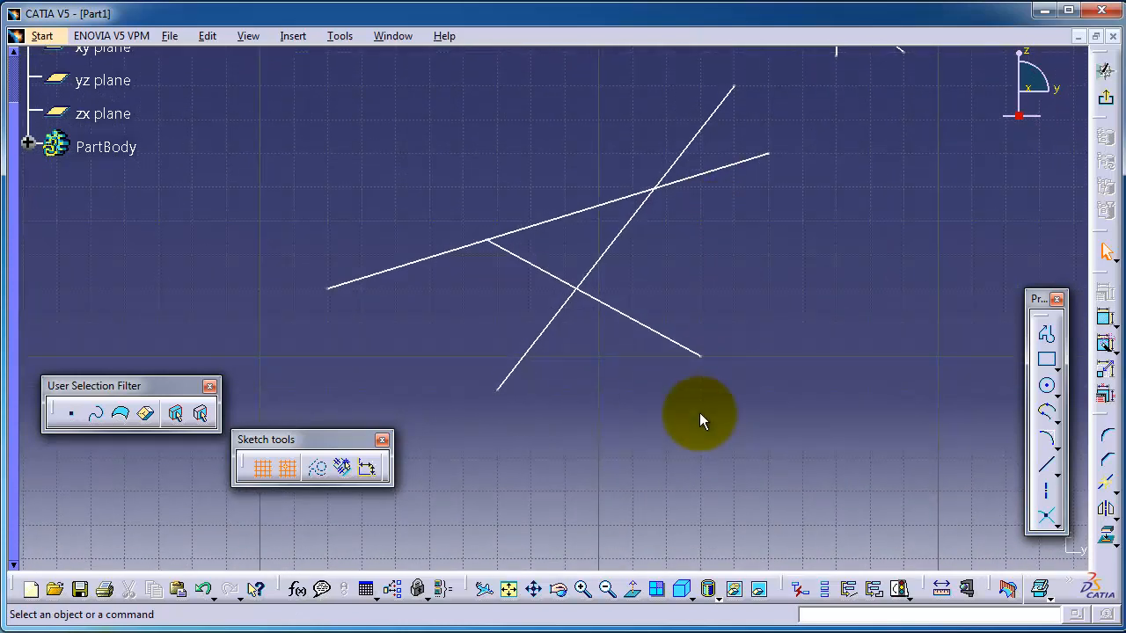